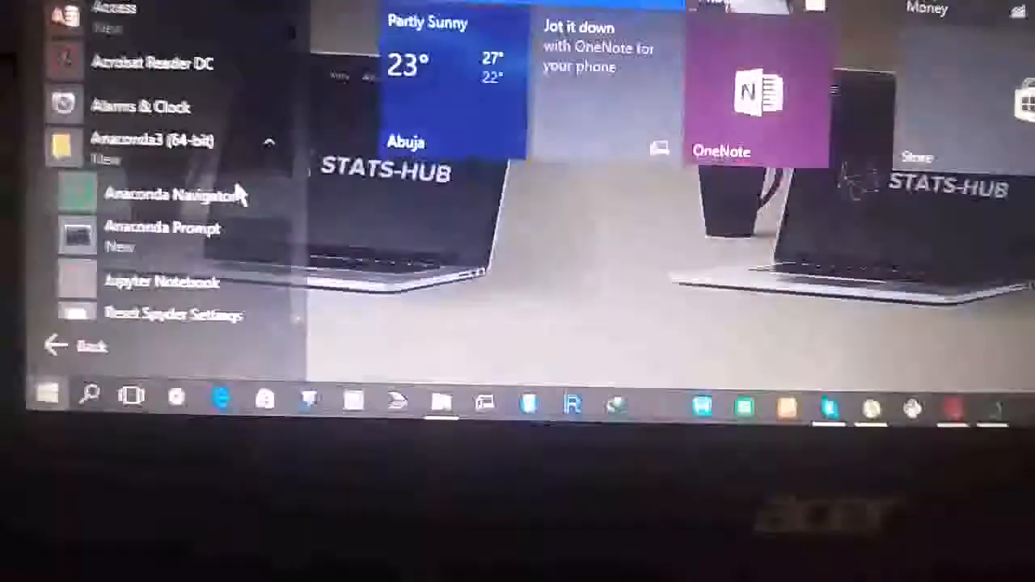
Launch Anaconda Navigator from the Anaconda3 group in the Start menu.
click(177, 194)
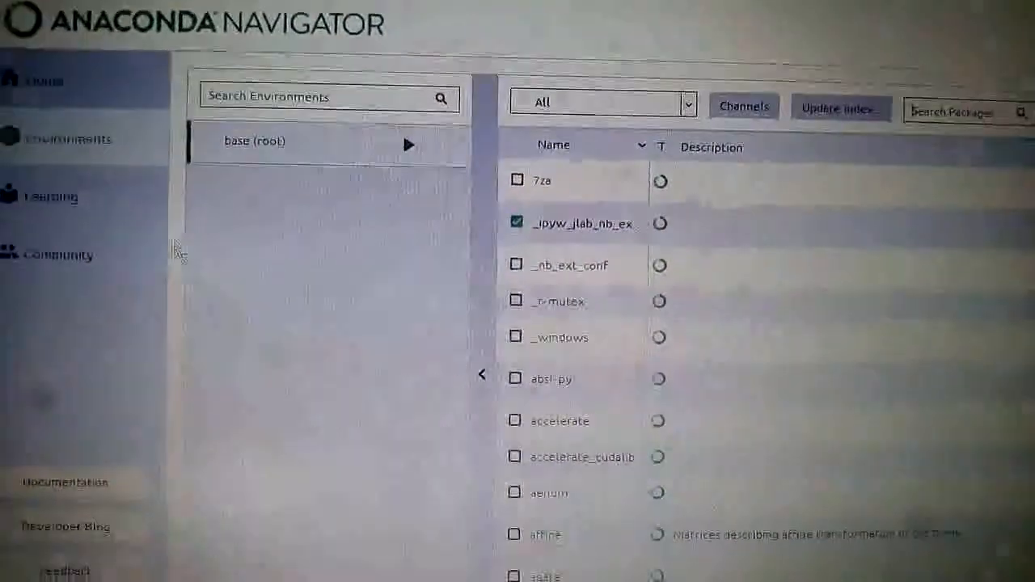
Switch to the Home page listing JupyterLab, Jupyter Notebook, VS Code and Glueviz.
click(39, 79)
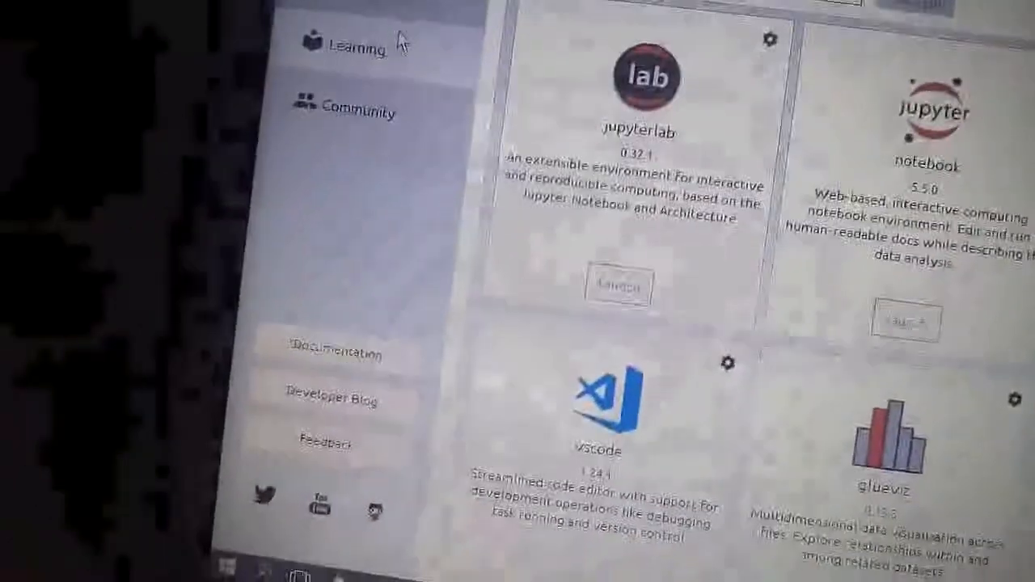
Return to the base (root) environment's package list with its search field.
click(342, 81)
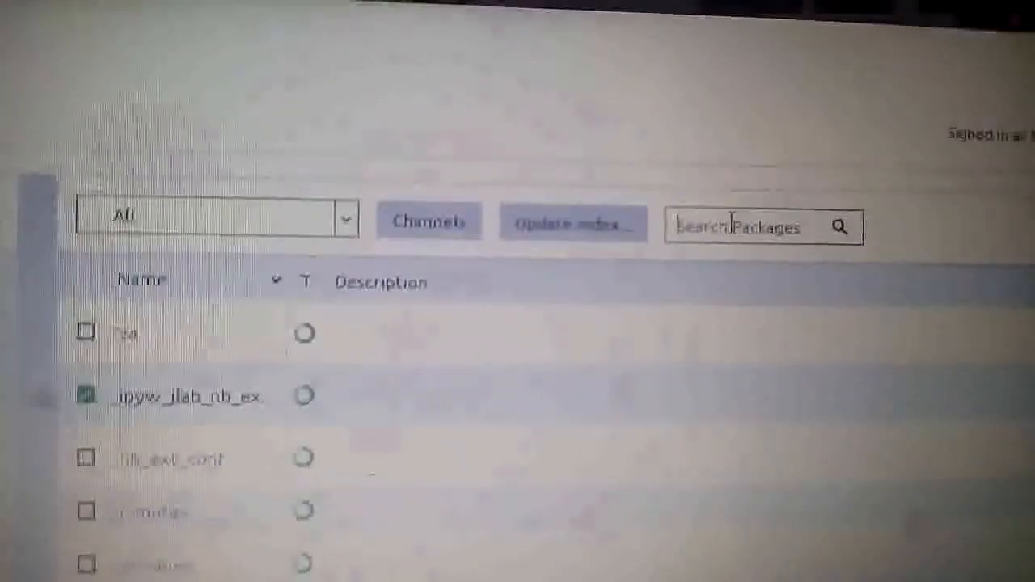
Filter the package list by 'tens' to show tensorflow, tensorboard and related packages.
text(tensor)
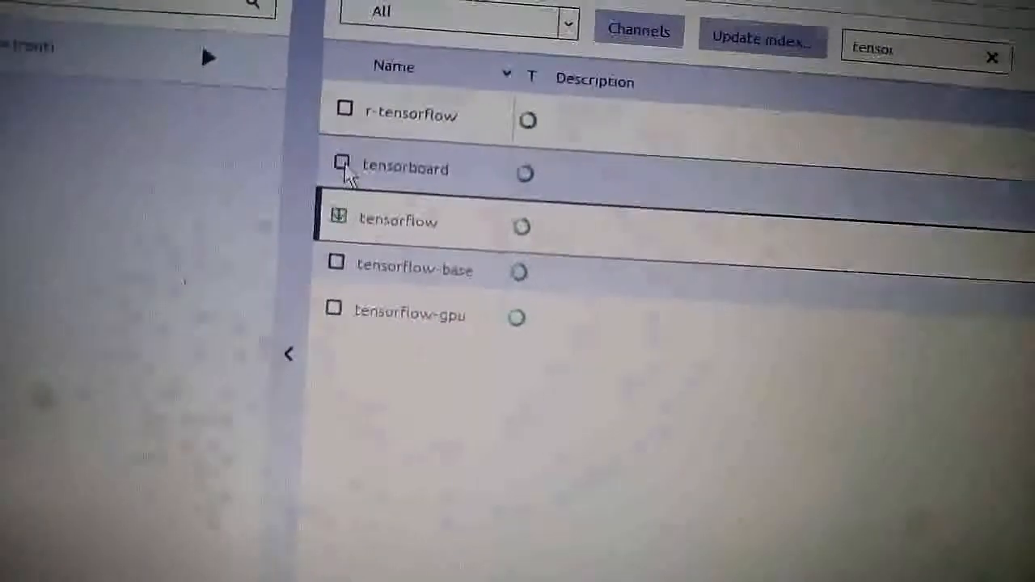
Mark tensorboard for installation alongside tensorflow 1.8.0 and its dependencies.
click(339, 162)
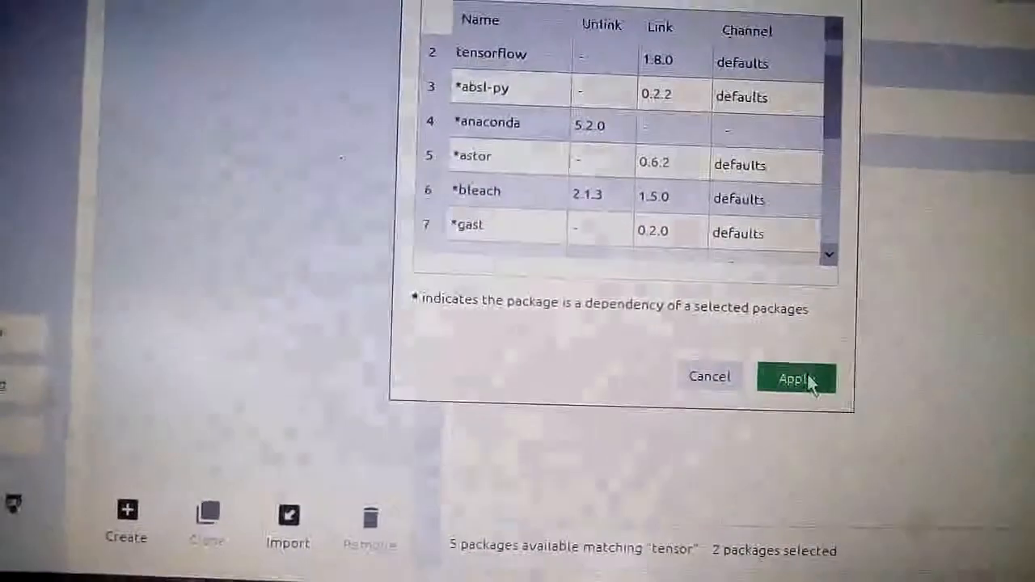
Confirm installing tensorflow and tensorboard with dependencies like absl-py and astor into base.
click(795, 378)
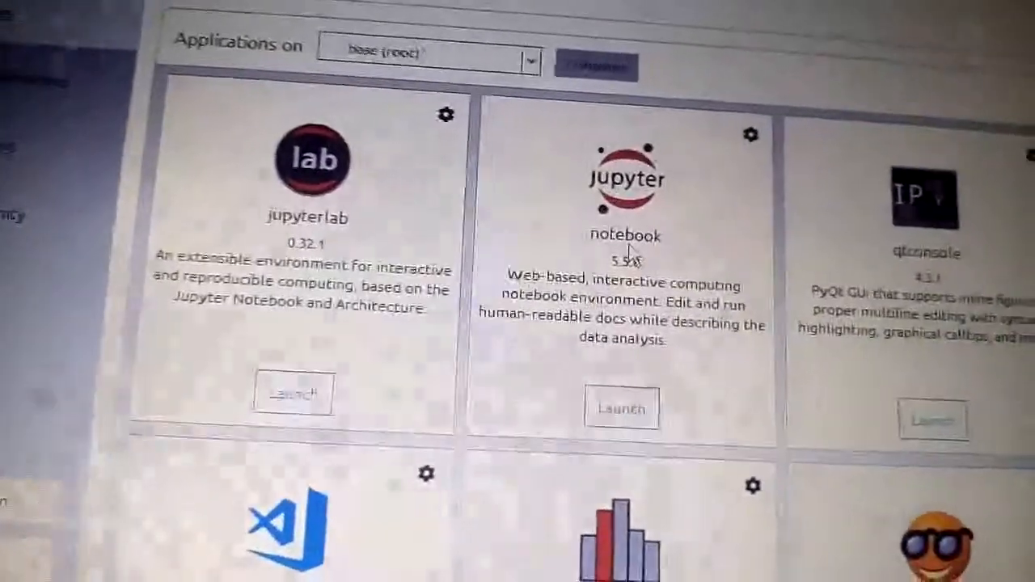
Launch Jupyter Notebook from the base environment's Home page tile.
scroll(down, 3)
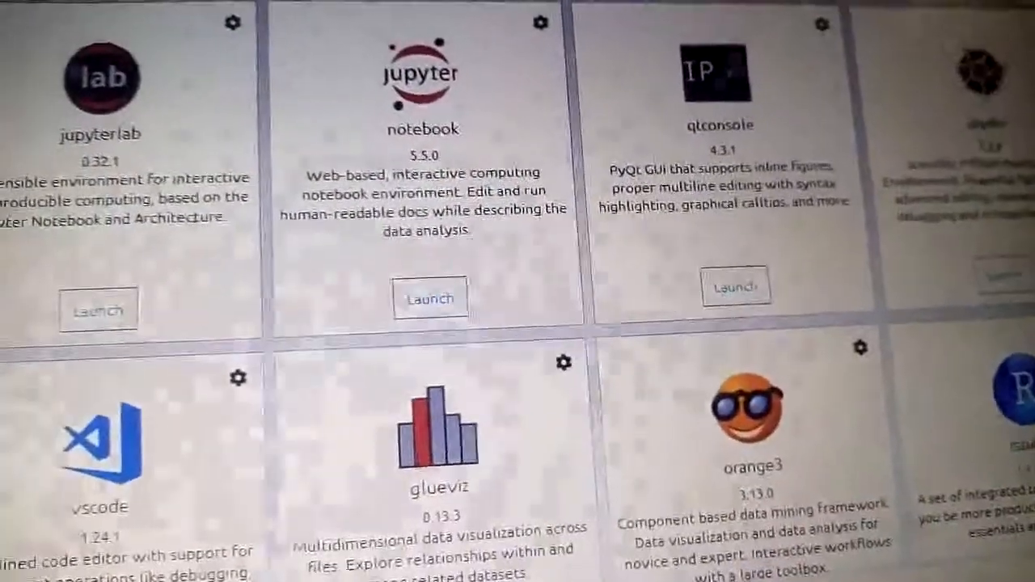
click(430, 298)
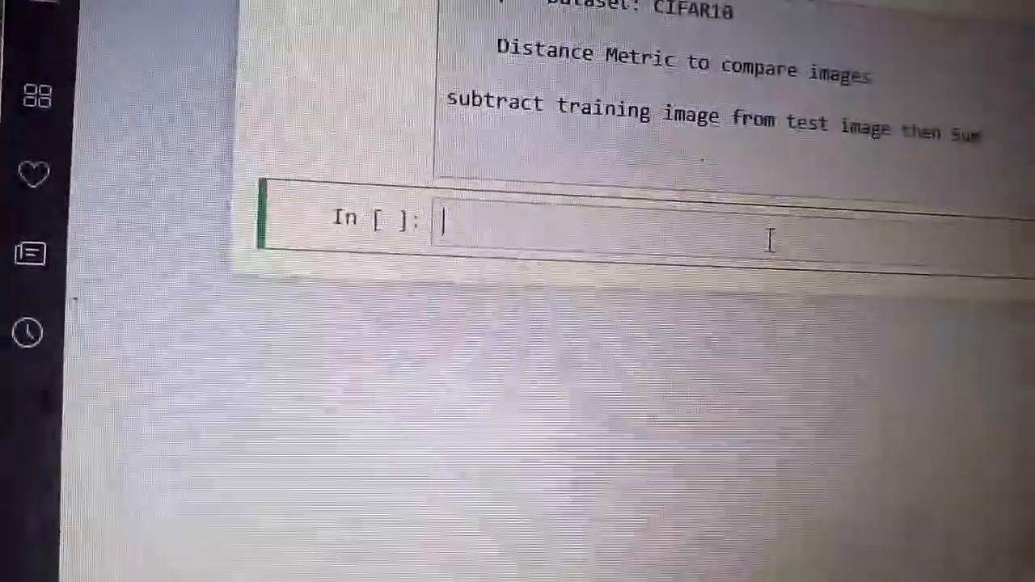
Begin the 'import' statement in the empty code cell beneath the CIFAR10 notes.
text(im)
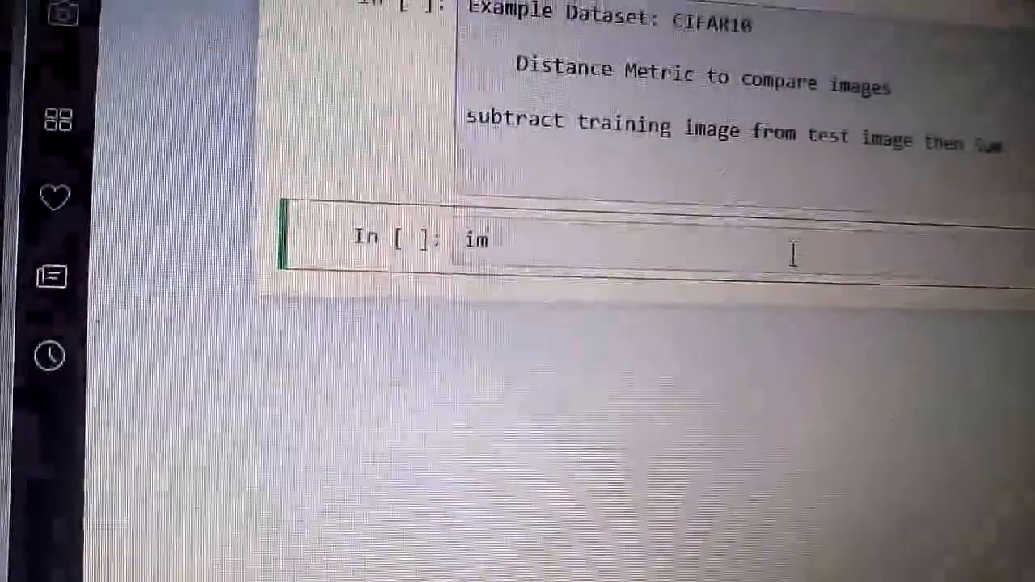